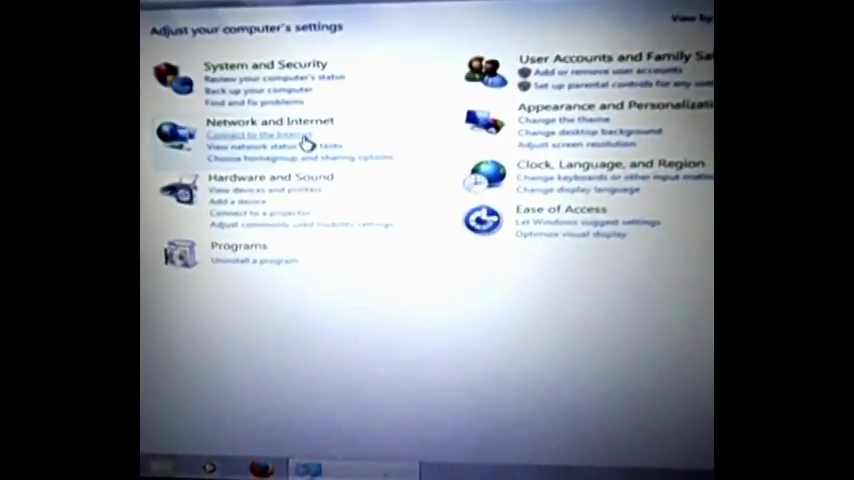
Step: Start the Connect to the Internet wizard and choose Dial-up to reach the ISP details form
{"action": "left_click", "coordinate": [256, 136]}
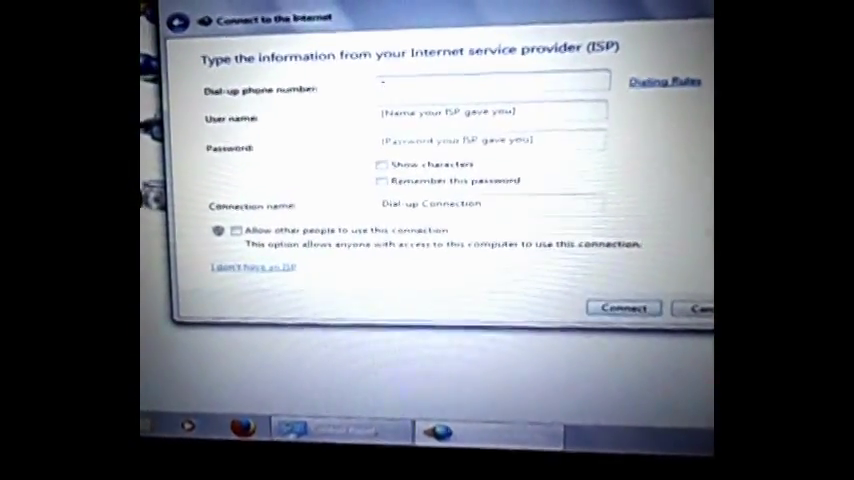
Step: Enter dial-up number 99, name the connection Voda, and submit it to connect
{"action": "type", "text": "99#"}
{"action": "left_click", "coordinate": [490, 202]}
{"action": "type", "text": "Voda"}
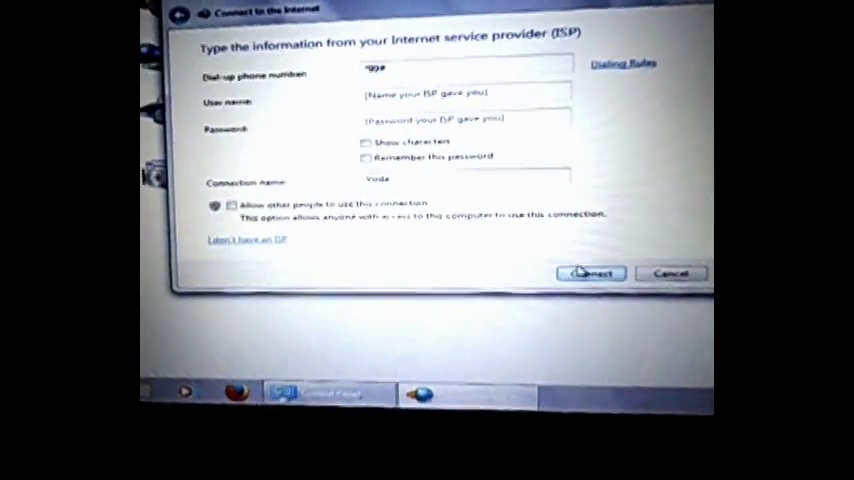
{"action": "left_click", "coordinate": [590, 272]}
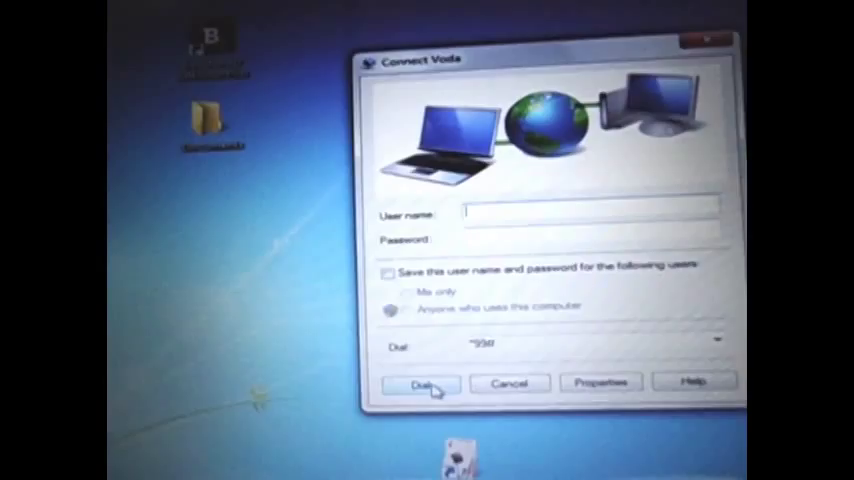
Step: Dial the Voda connection so Windows begins opening the modem port
{"action": "left_click", "coordinate": [418, 384]}
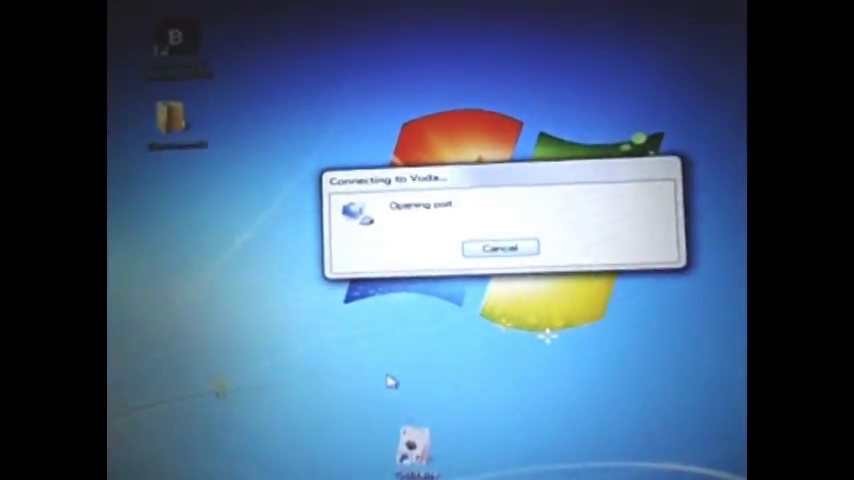